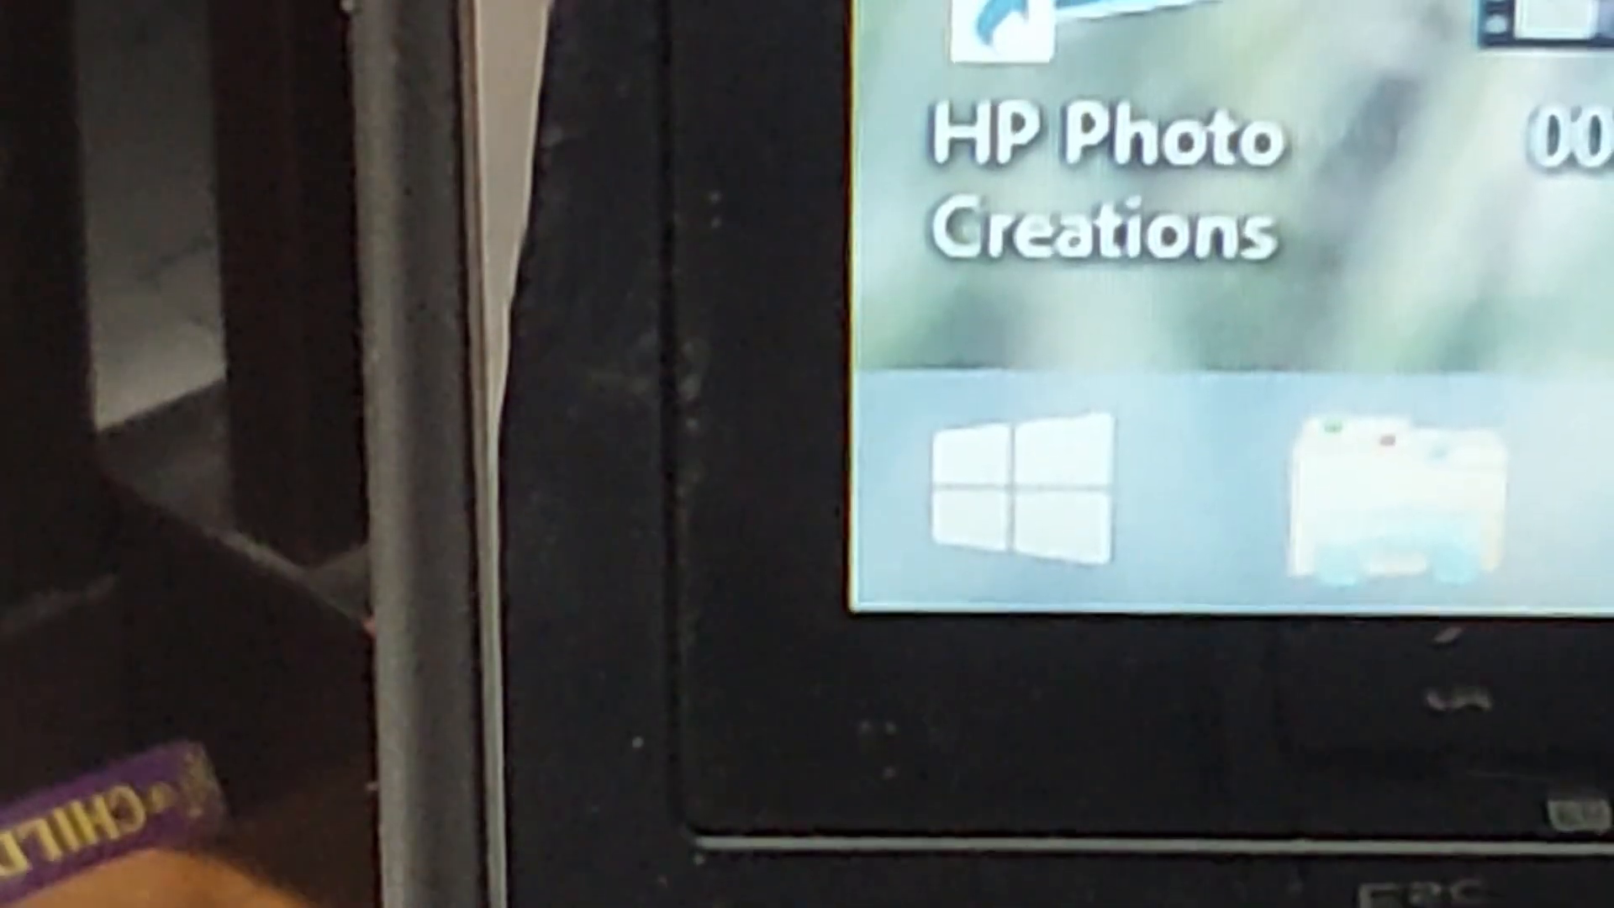
Open the Apps view and scroll the list to launch Help+Tips
{"action": "left_click", "coordinate": [991, 484]}
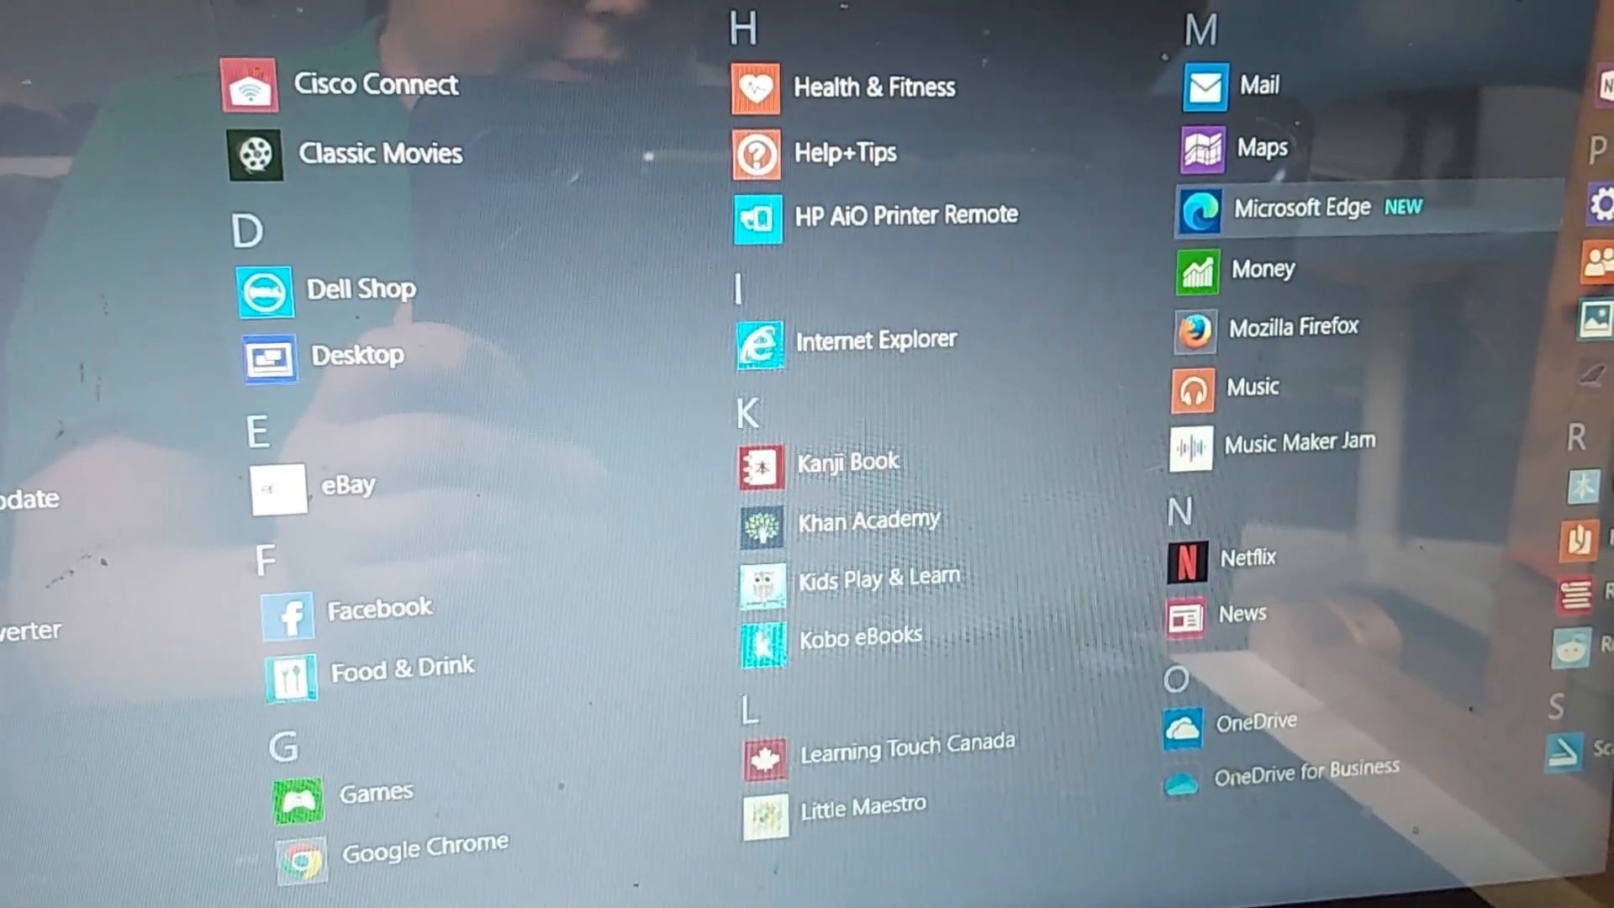
{"action": "scroll", "scroll_direction": "down", "scroll_amount": 3}
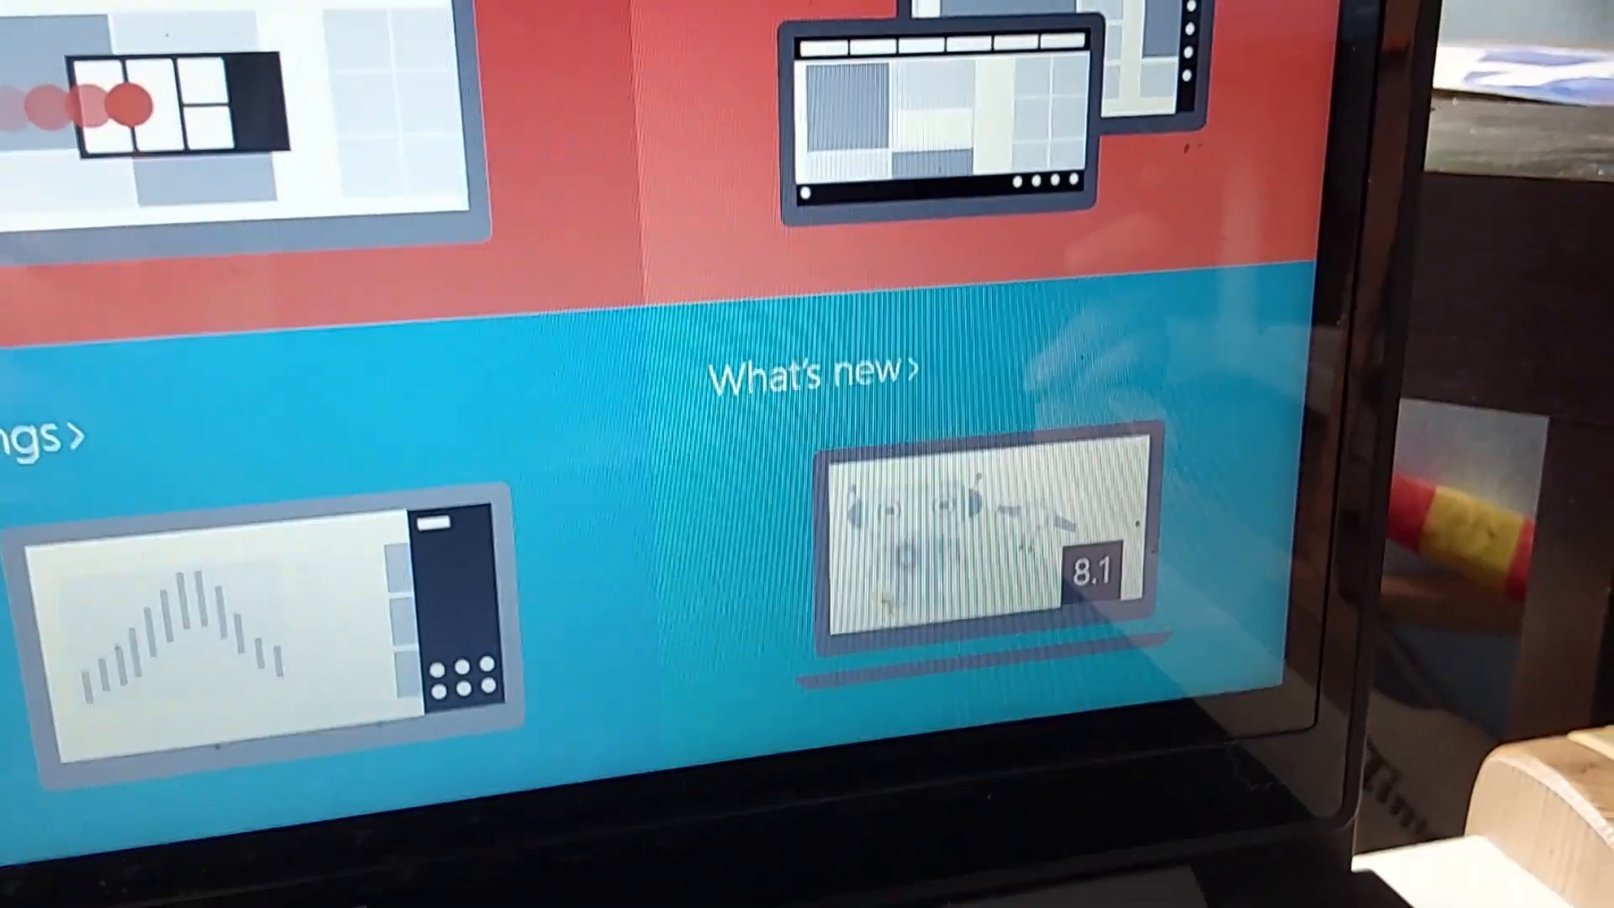
Browse Help+Tips topics, then launch PowerPoint 2013 to its start screen
{"action": "left_click", "coordinate": [817, 373]}
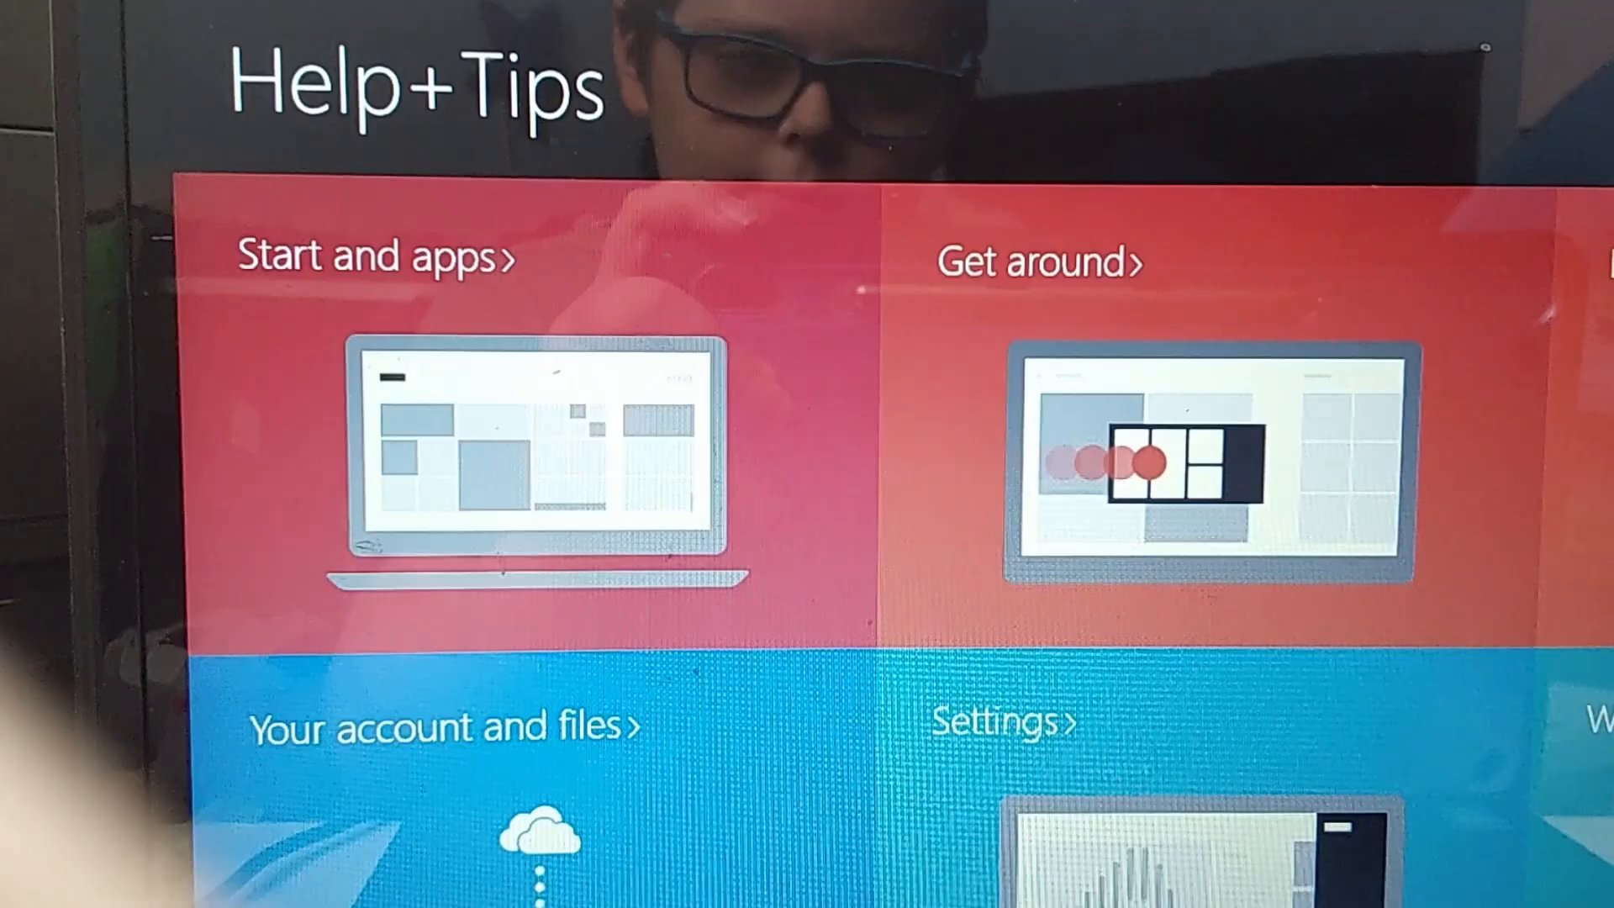
{"action": "scroll", "scroll_direction": "down", "scroll_amount": 3}
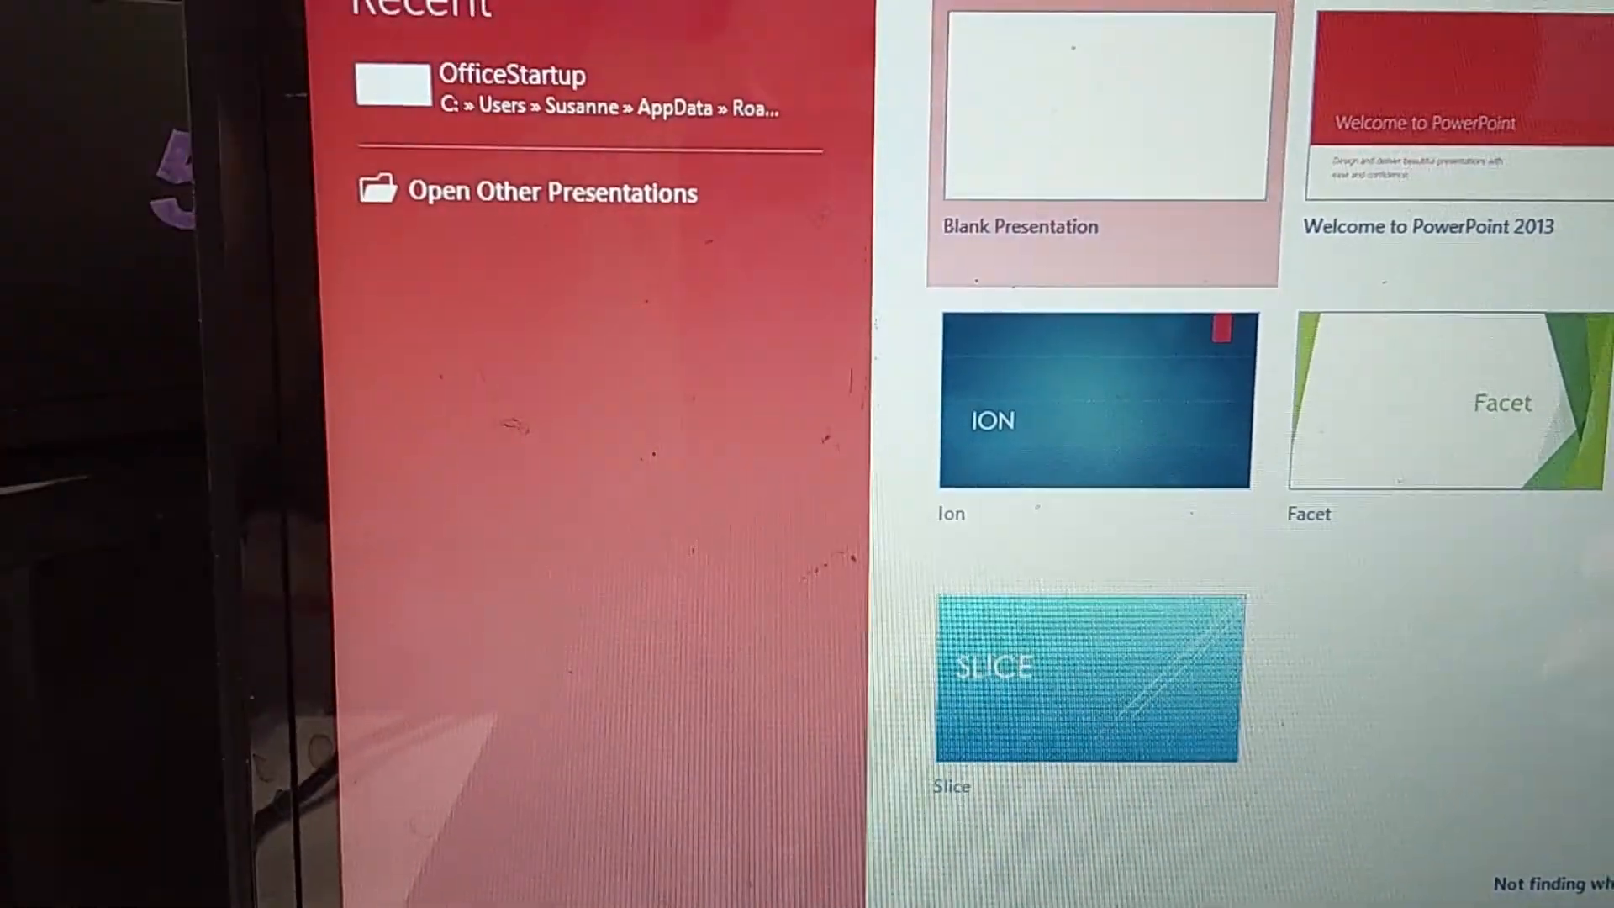
Create a blank presentation and view the Design tab's theme gallery
{"action": "left_click", "coordinate": [1101, 109]}
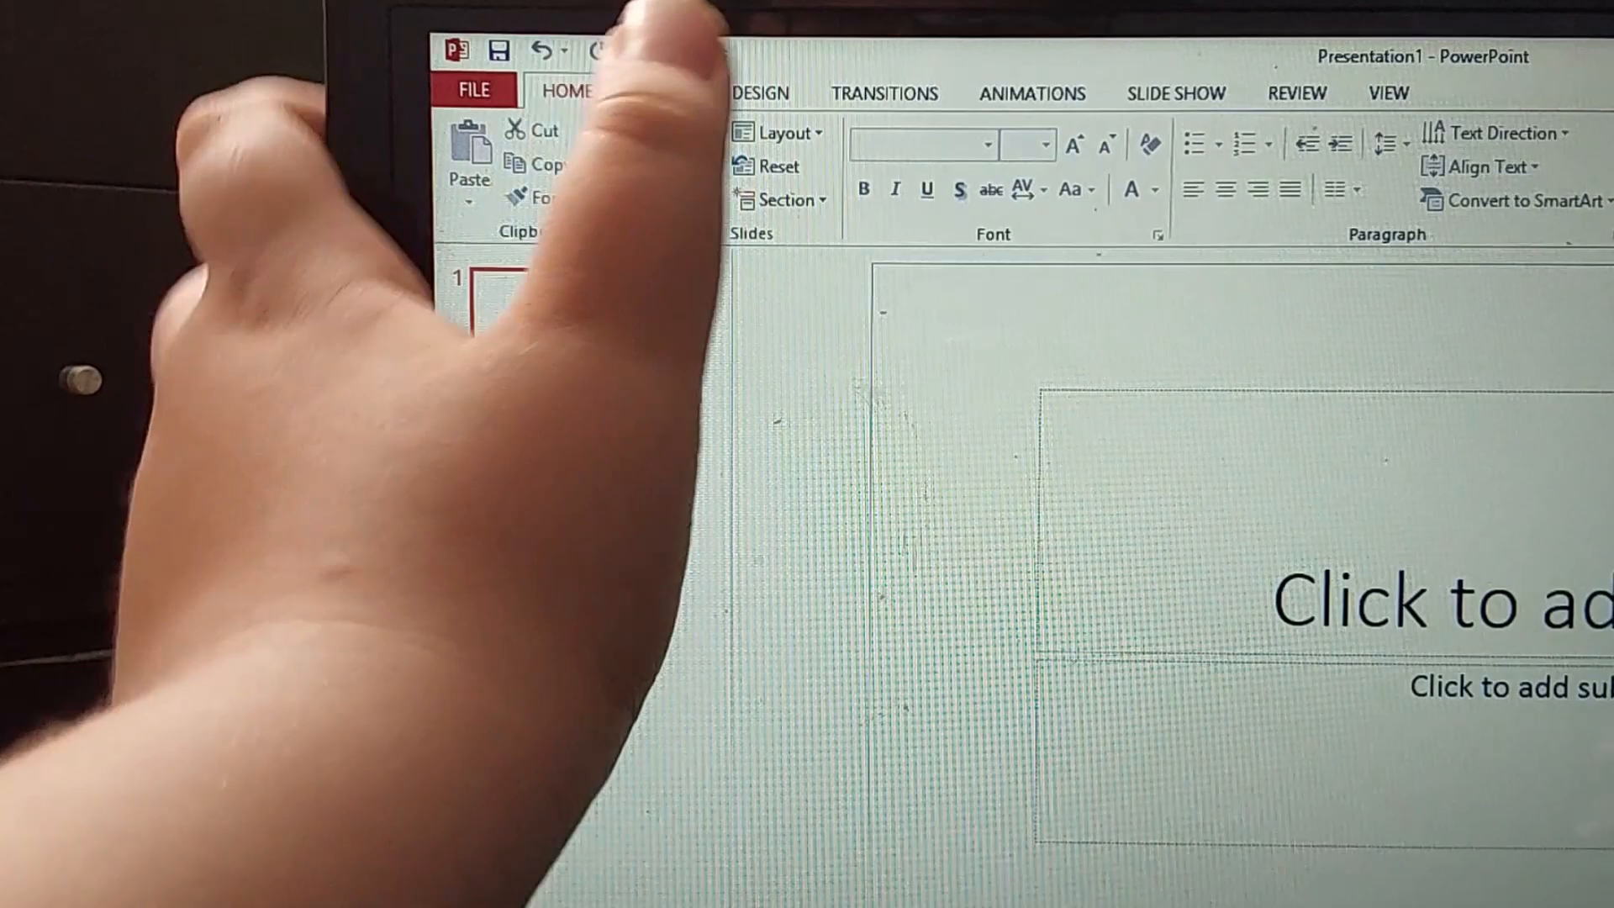
{"action": "left_click", "coordinate": [758, 92]}
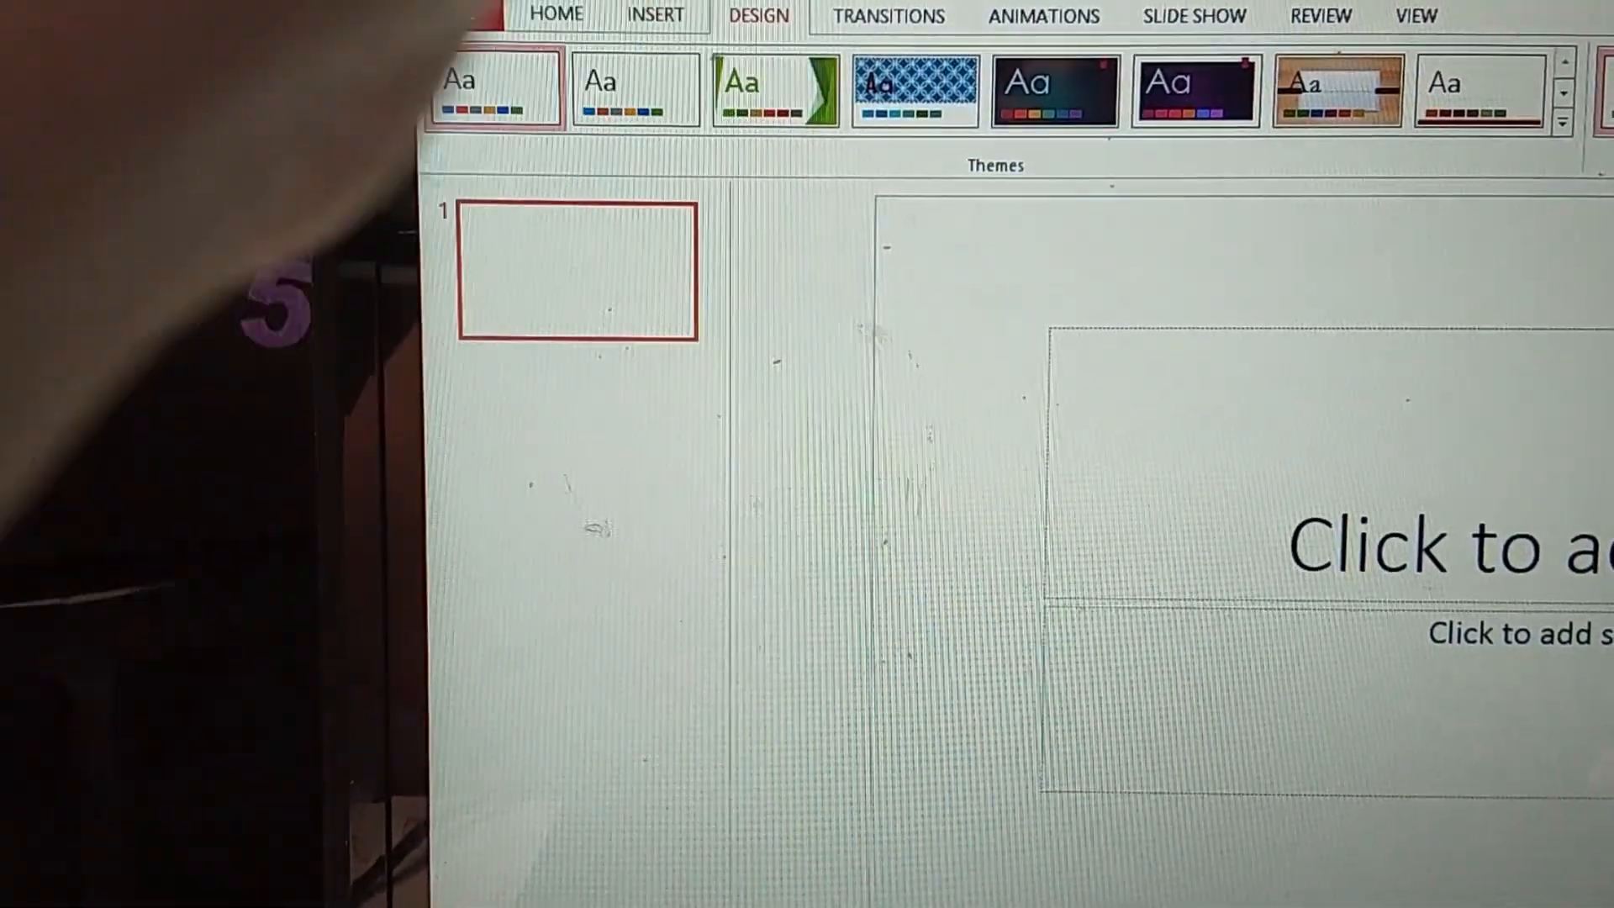
Show the Transitions tab's slide transition options for slide 1
{"action": "left_click", "coordinate": [888, 15]}
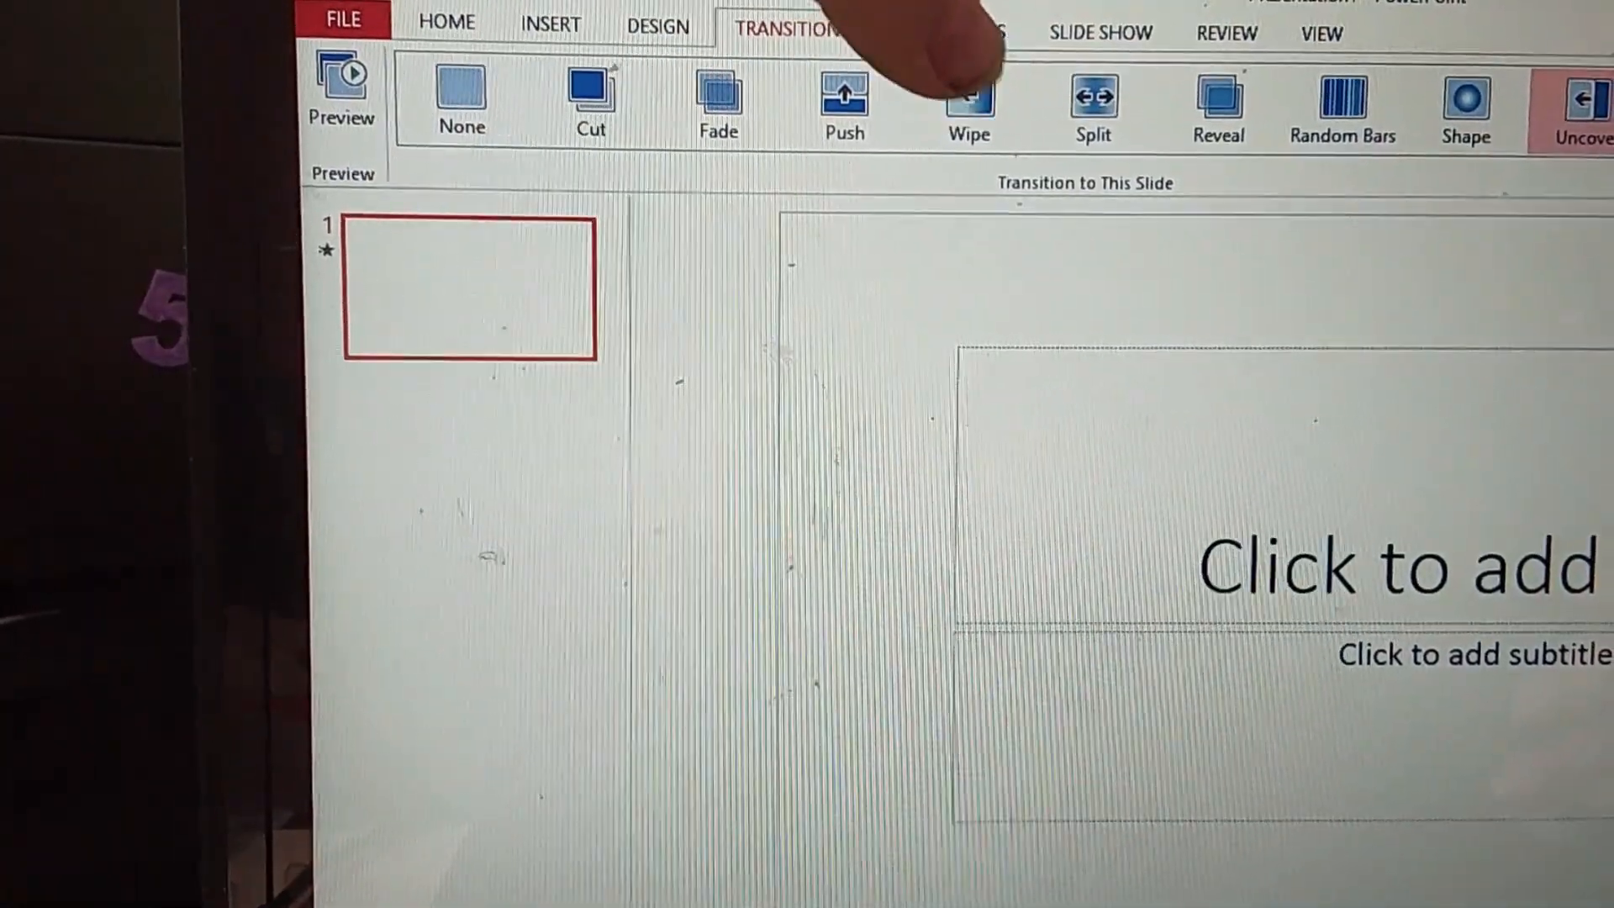
Apply the Push transition to the title slide
{"action": "left_click", "coordinate": [844, 98]}
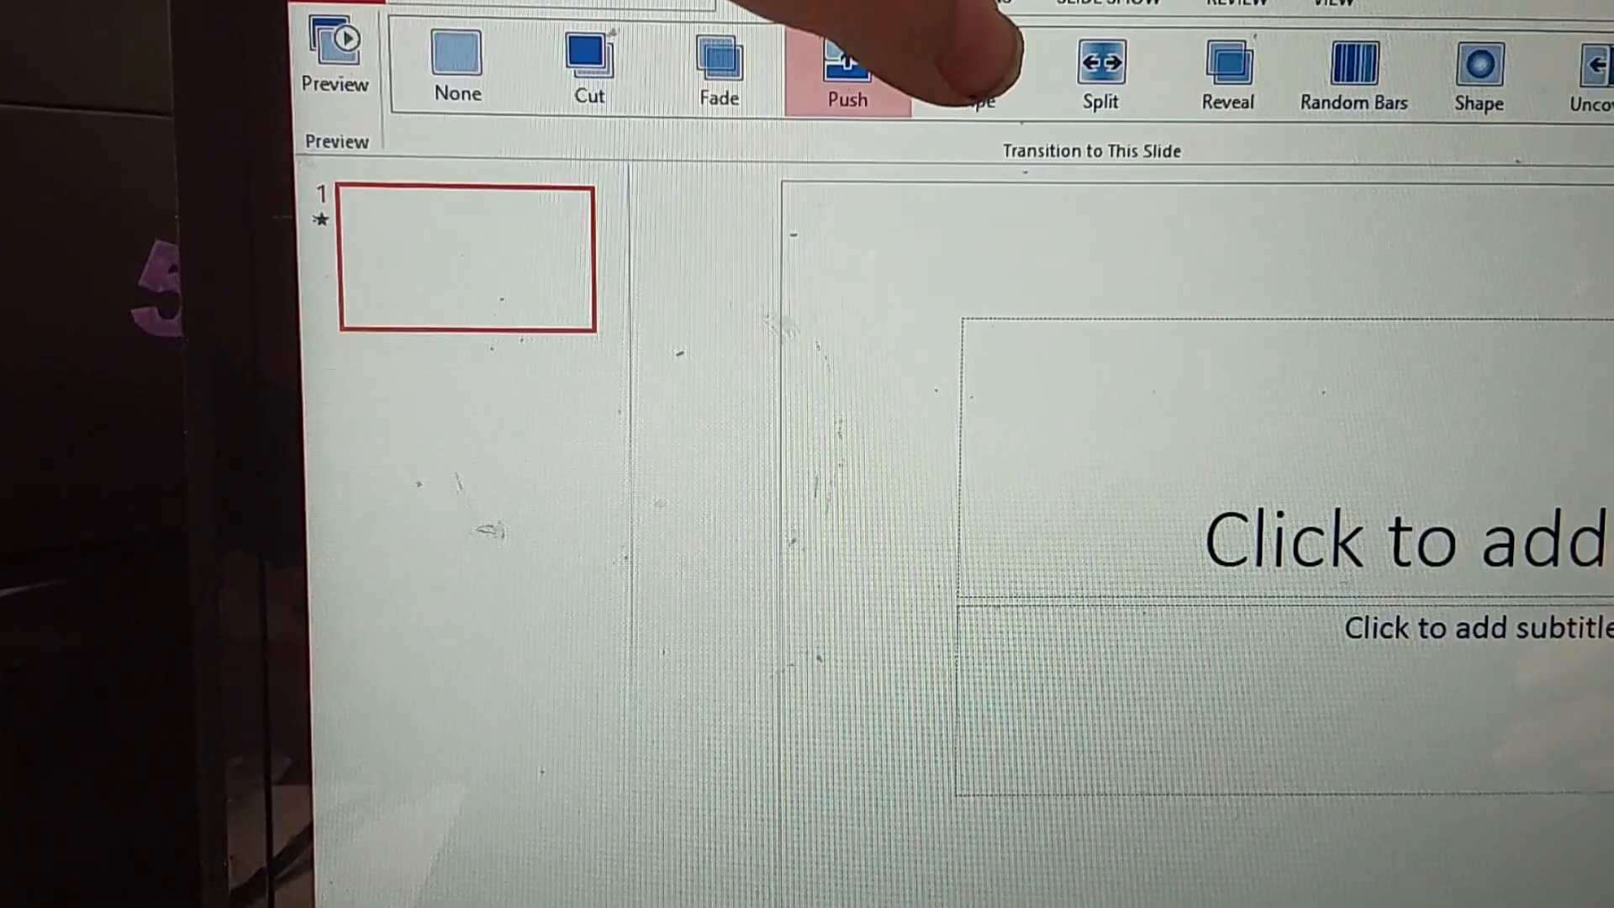
{"action": "left_click", "coordinate": [974, 67]}
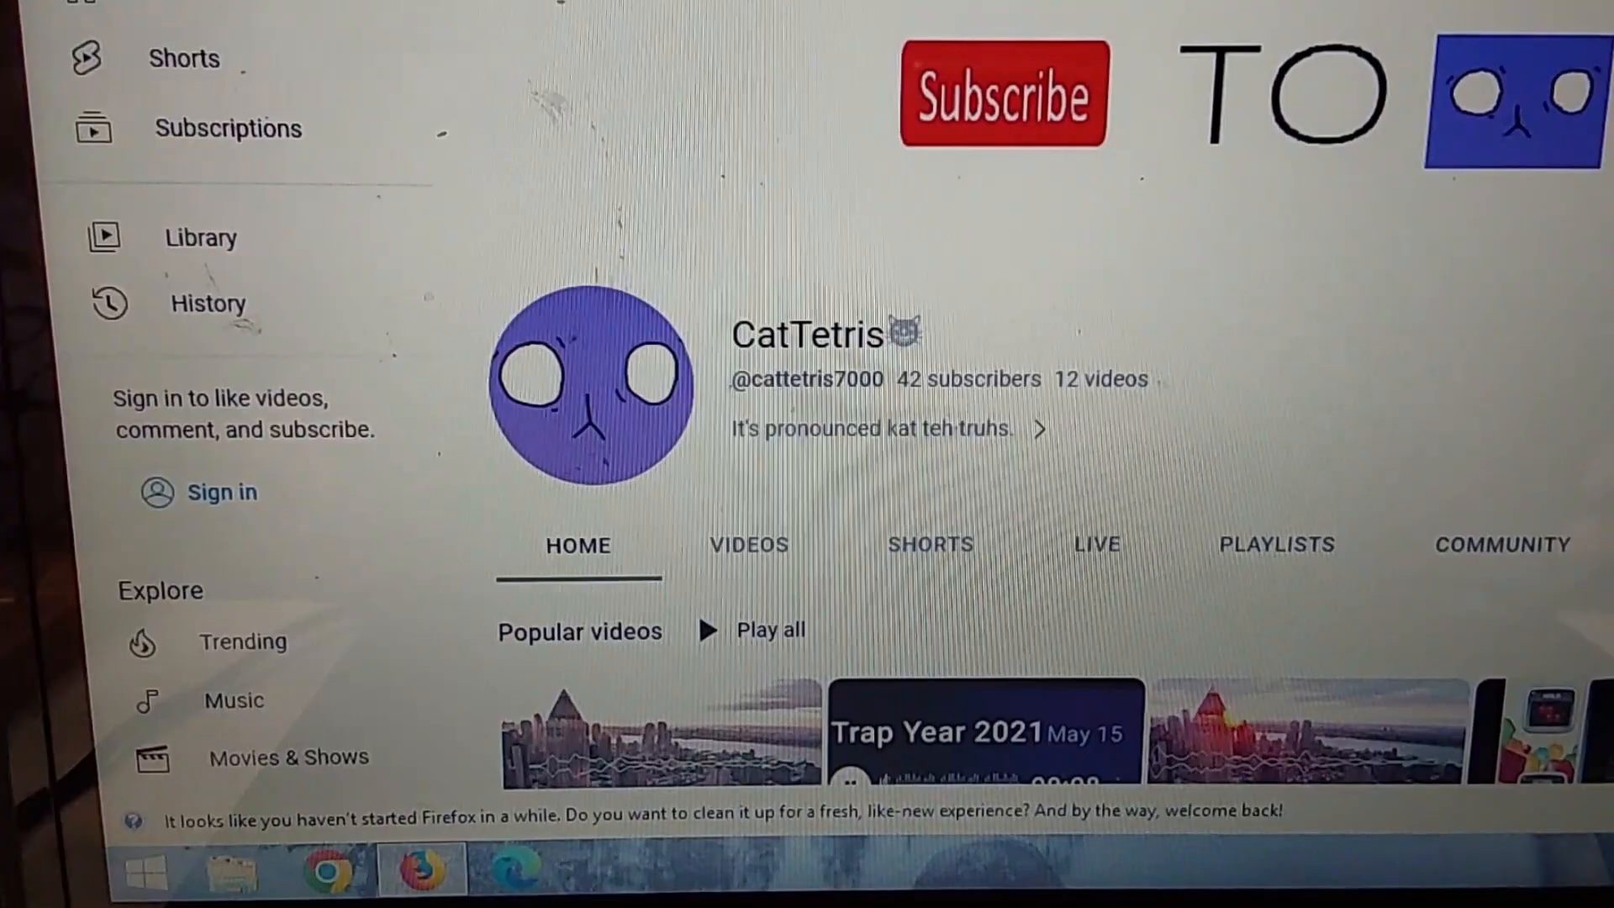
Scroll through the CatTetris YouTube channel's popular videos in Firefox
{"action": "scroll", "scroll_direction": "down", "scroll_amount": 3}
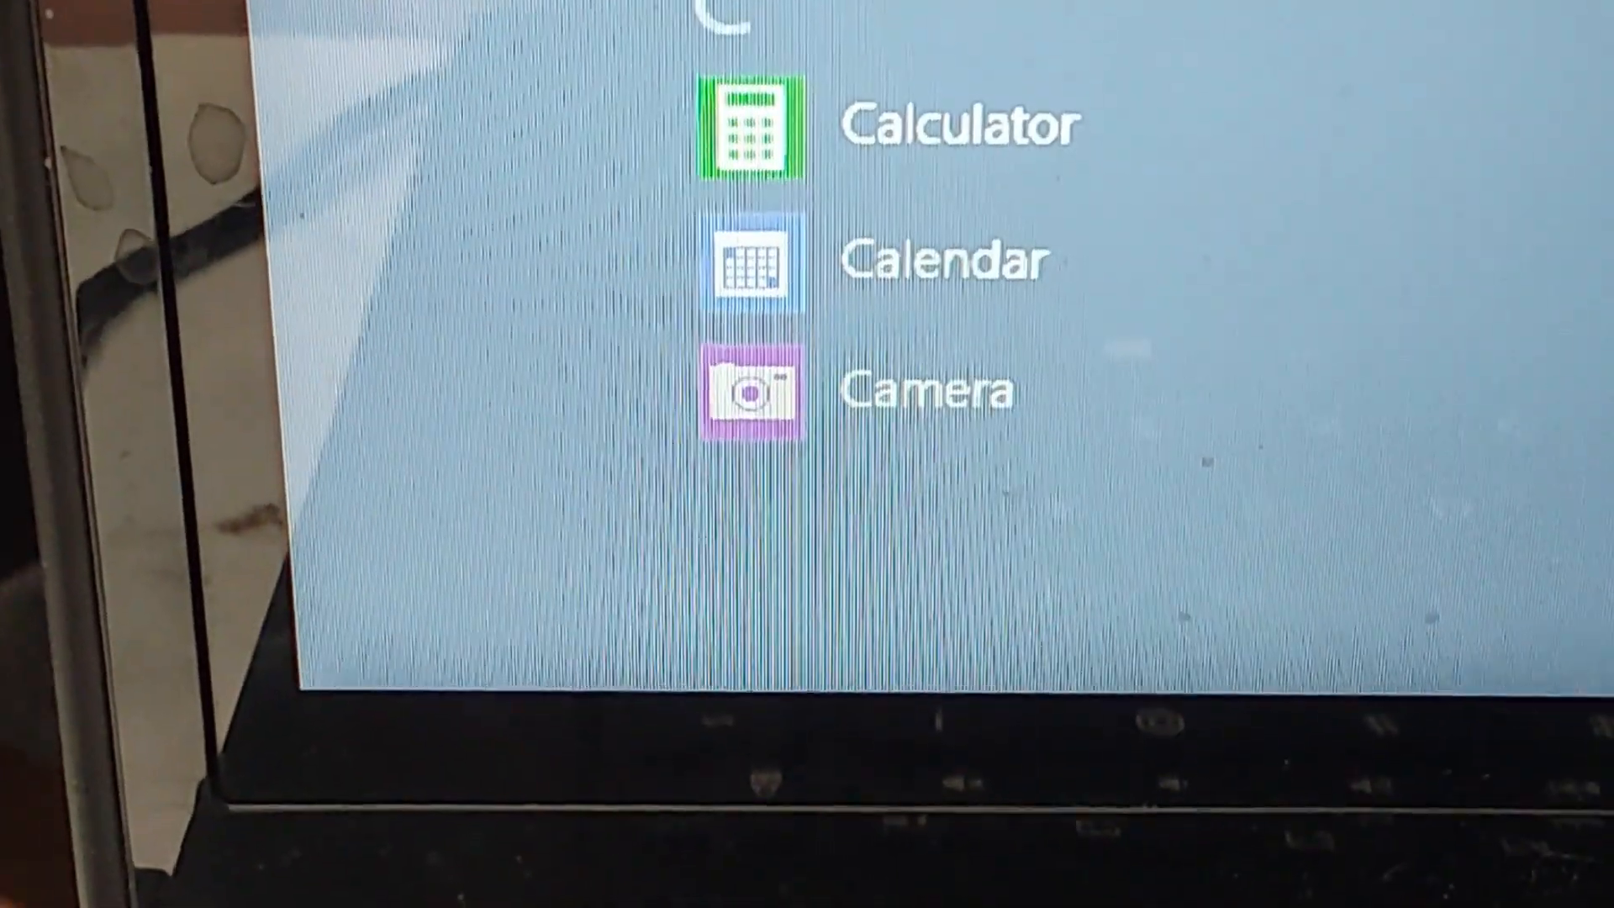
Launch Calculator from the C section of the apps list
{"action": "left_click", "coordinate": [753, 132]}
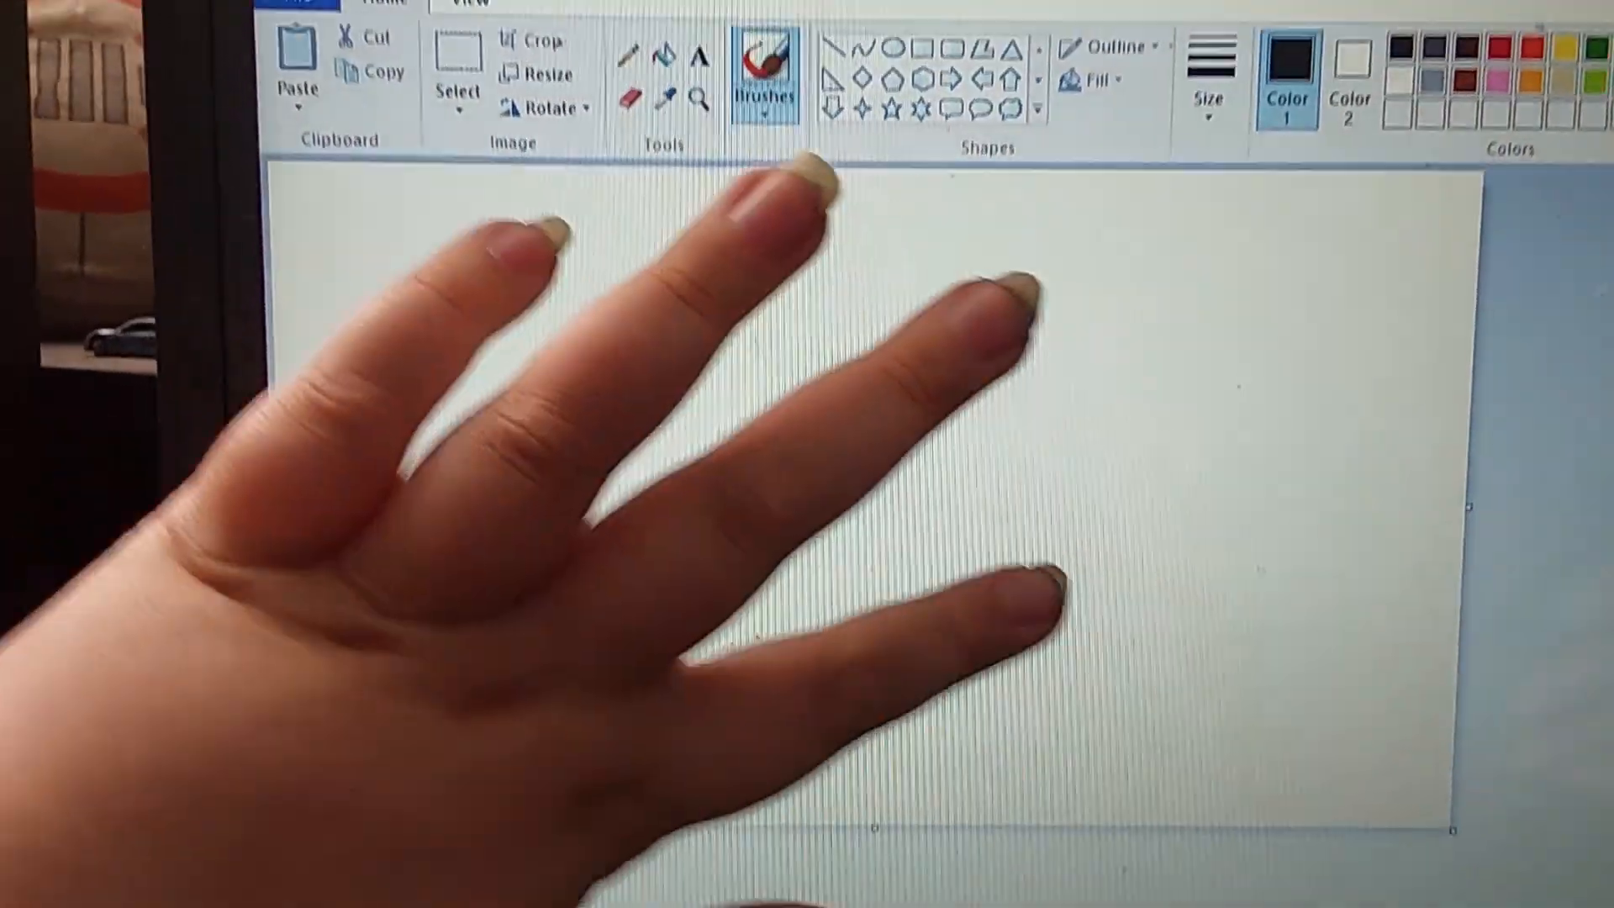
Draw a brush stroke across the blank Paint canvas
{"action": "left_click_drag", "start_coordinate": [721, 422], "coordinate": [927, 803]}
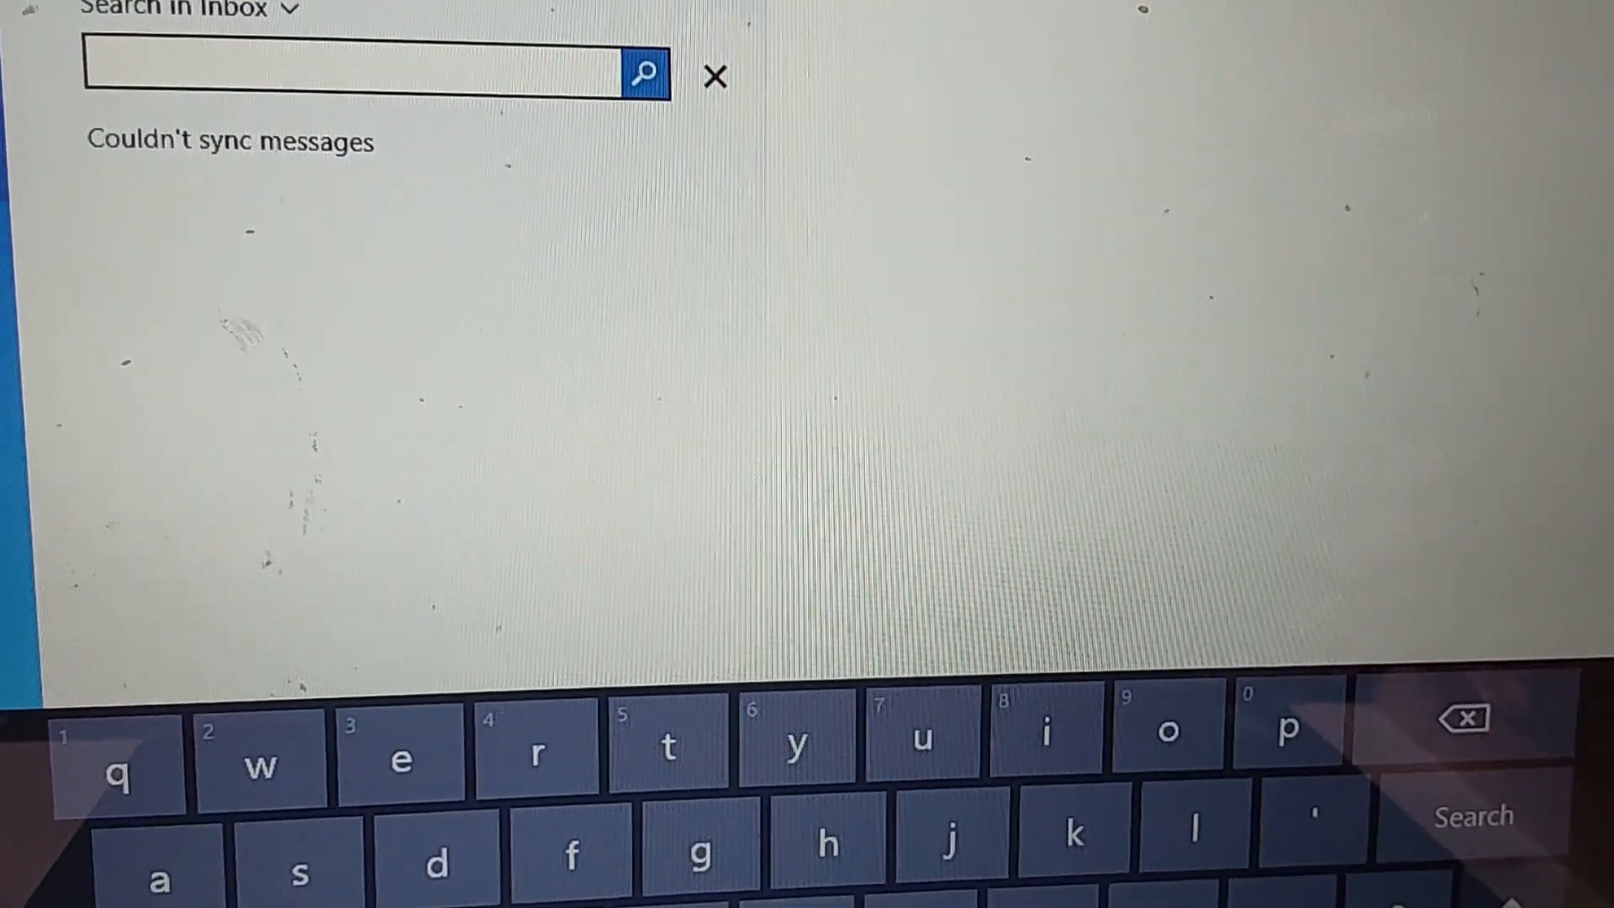
Close the inbox search and switch the All/Unread message filter
{"action": "left_click", "coordinate": [711, 76]}
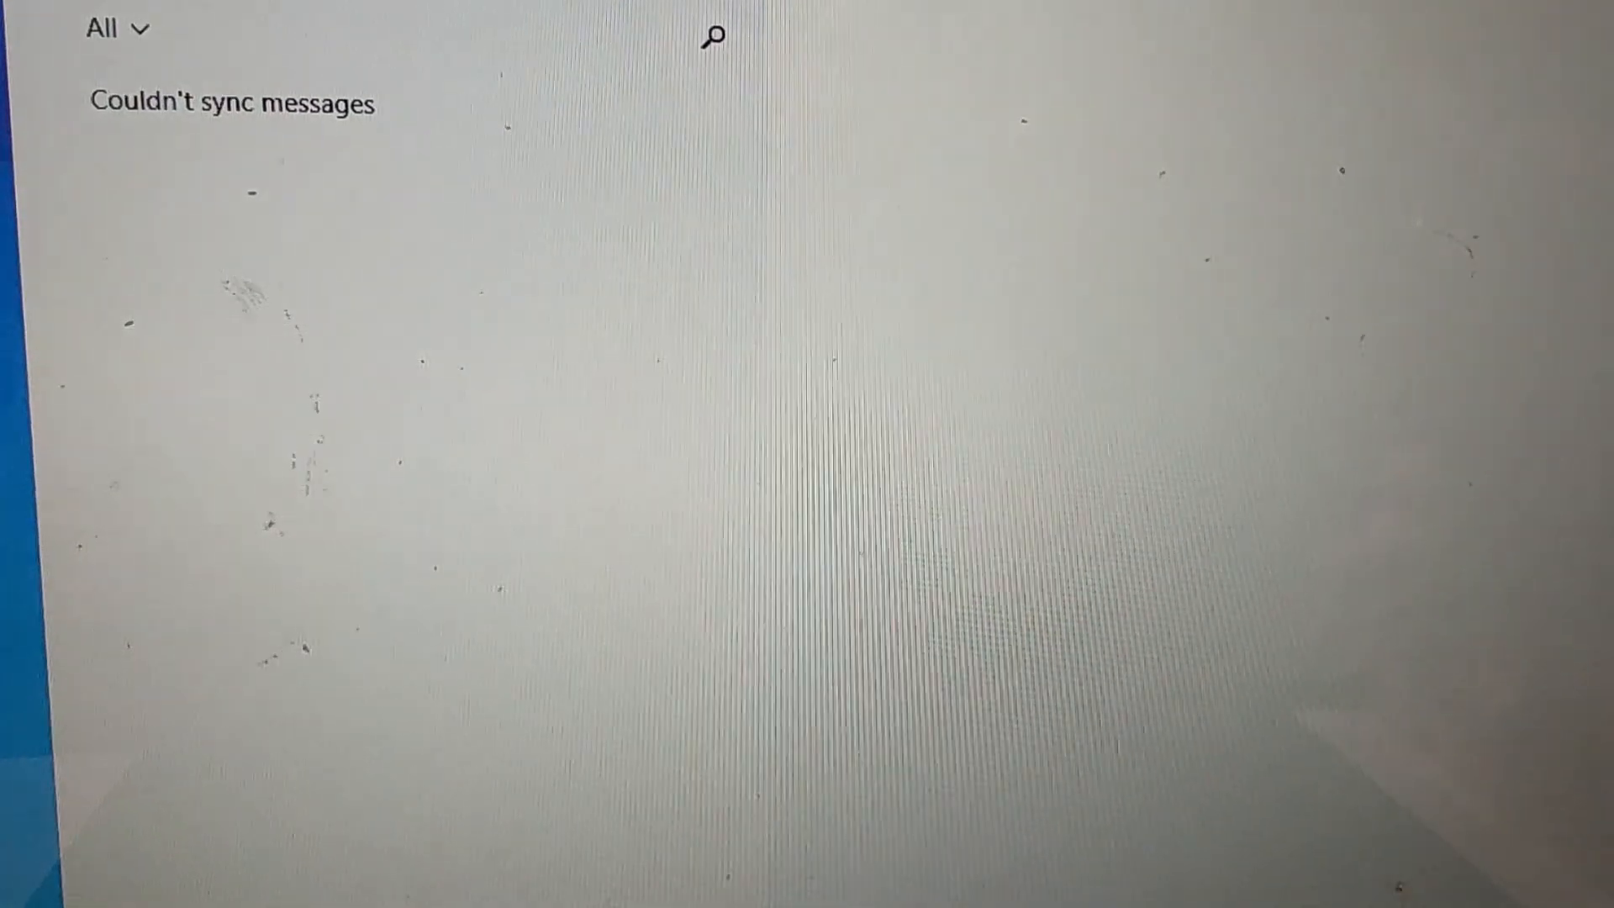
{"action": "left_click", "coordinate": [115, 28]}
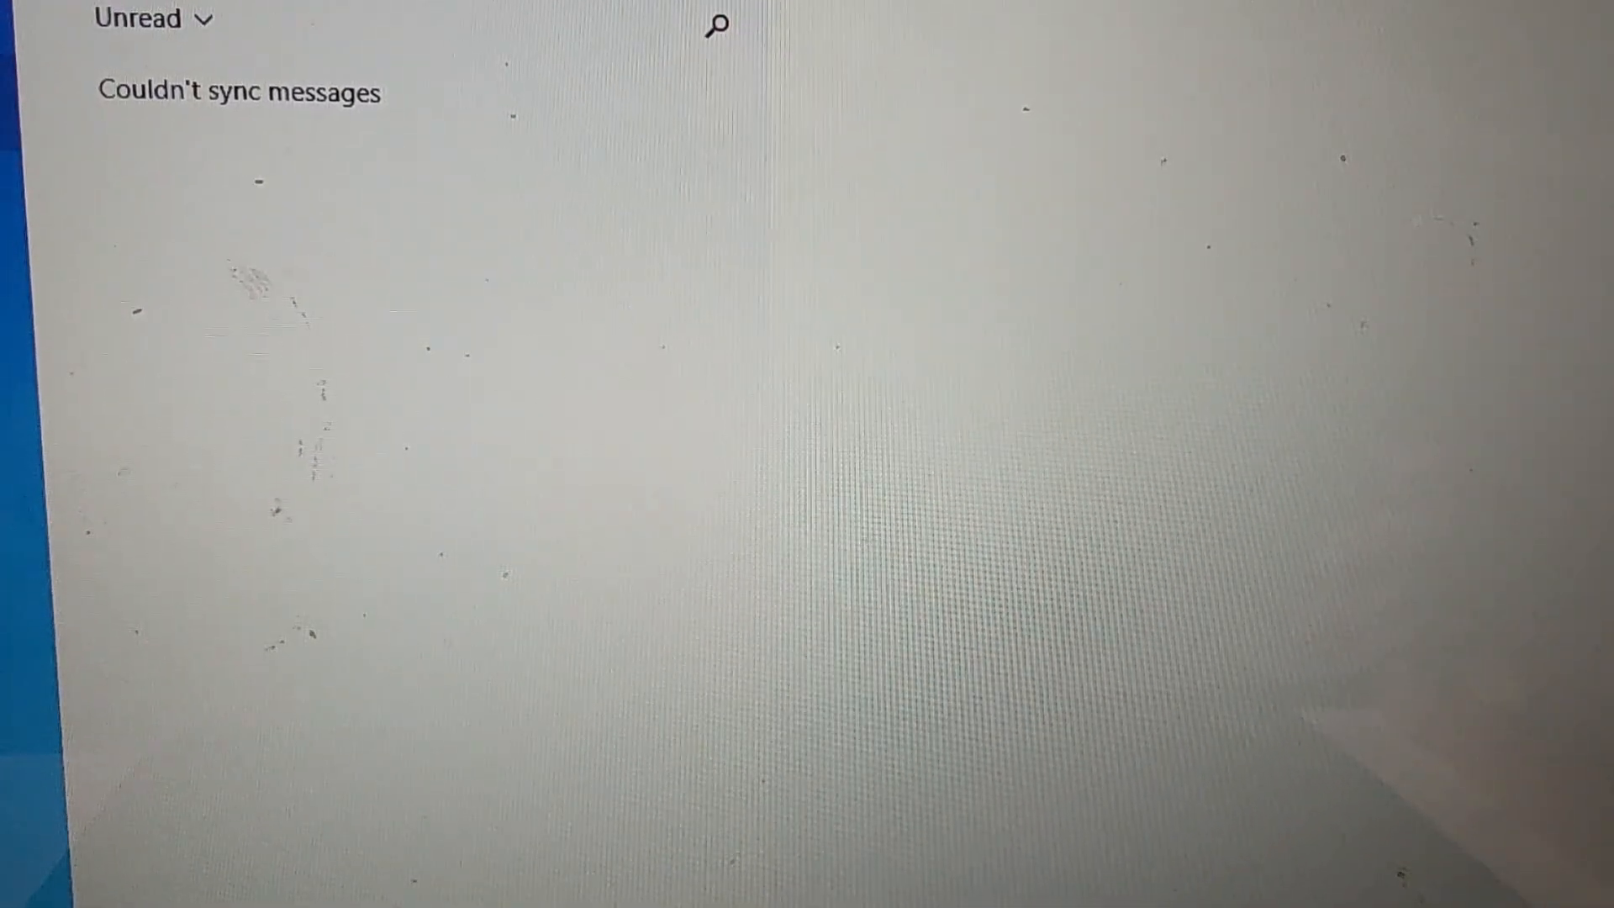
{"action": "left_click", "coordinate": [139, 18]}
{"action": "type", "text": "ytjnjuntkjn"}
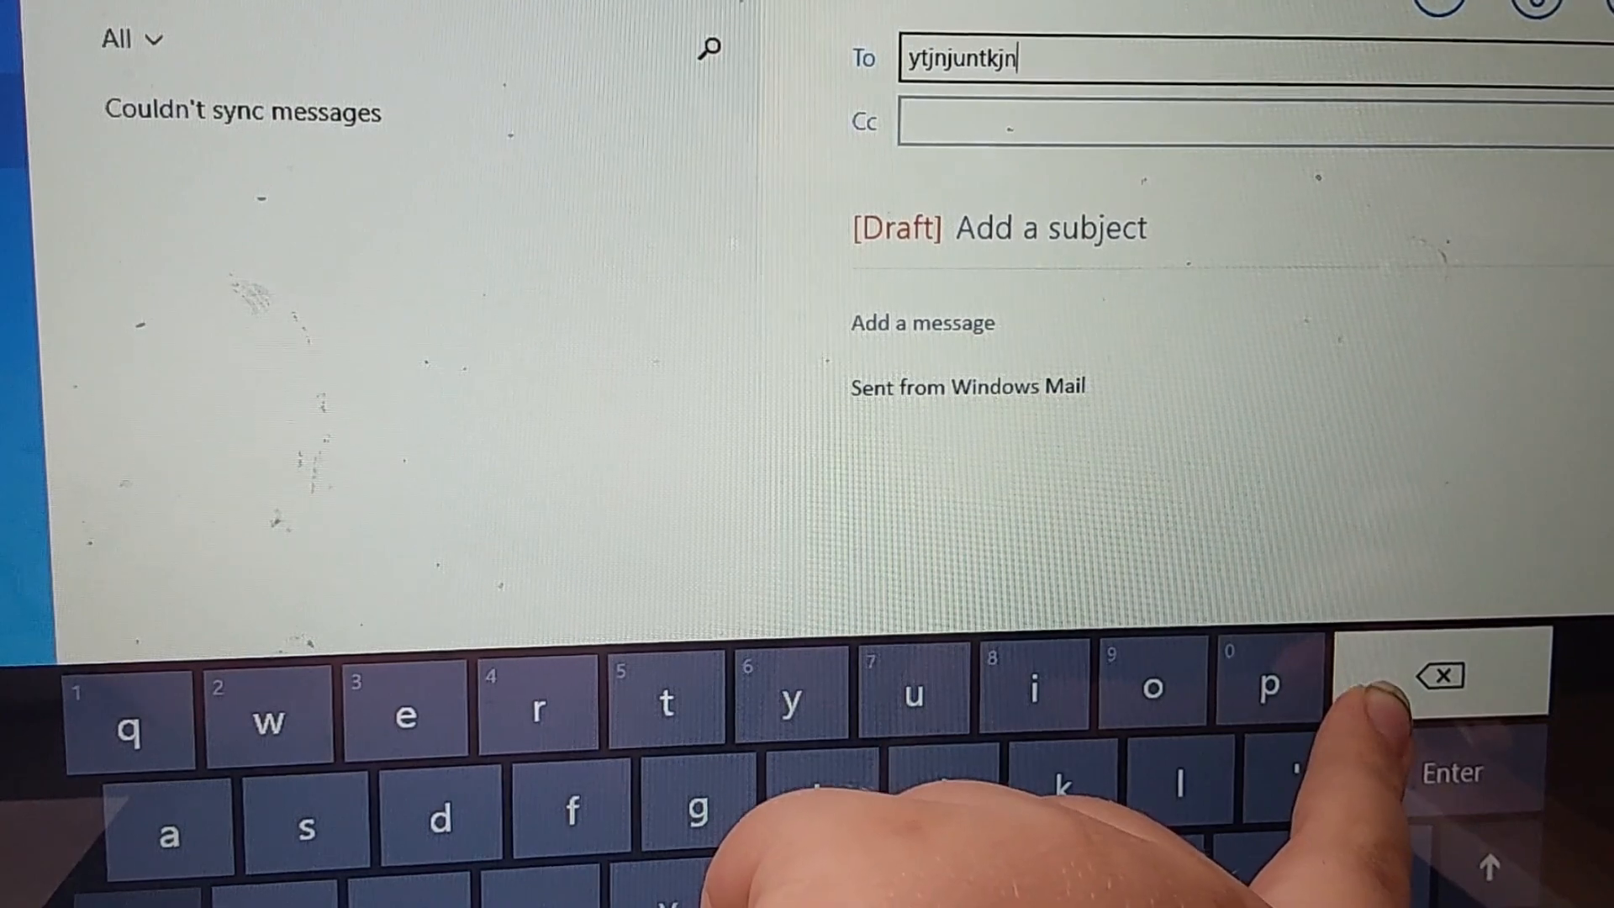
Erase the recipient text and confirm deleting the draft message
{"action": "left_click", "coordinate": [1435, 674]}
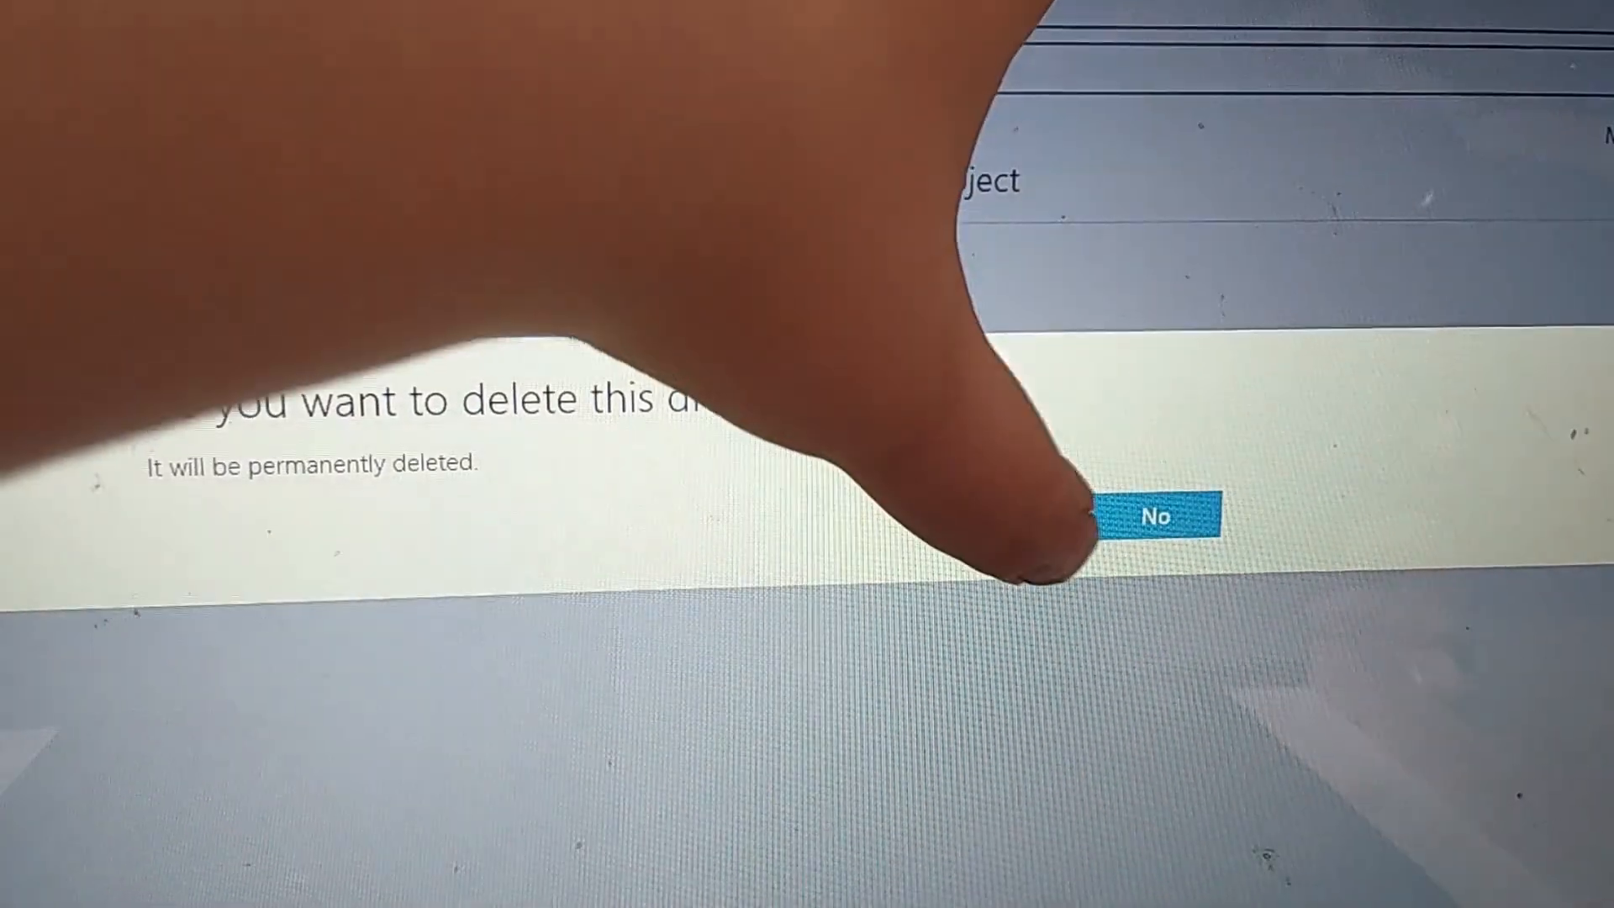
{"action": "left_click", "coordinate": [1155, 517]}
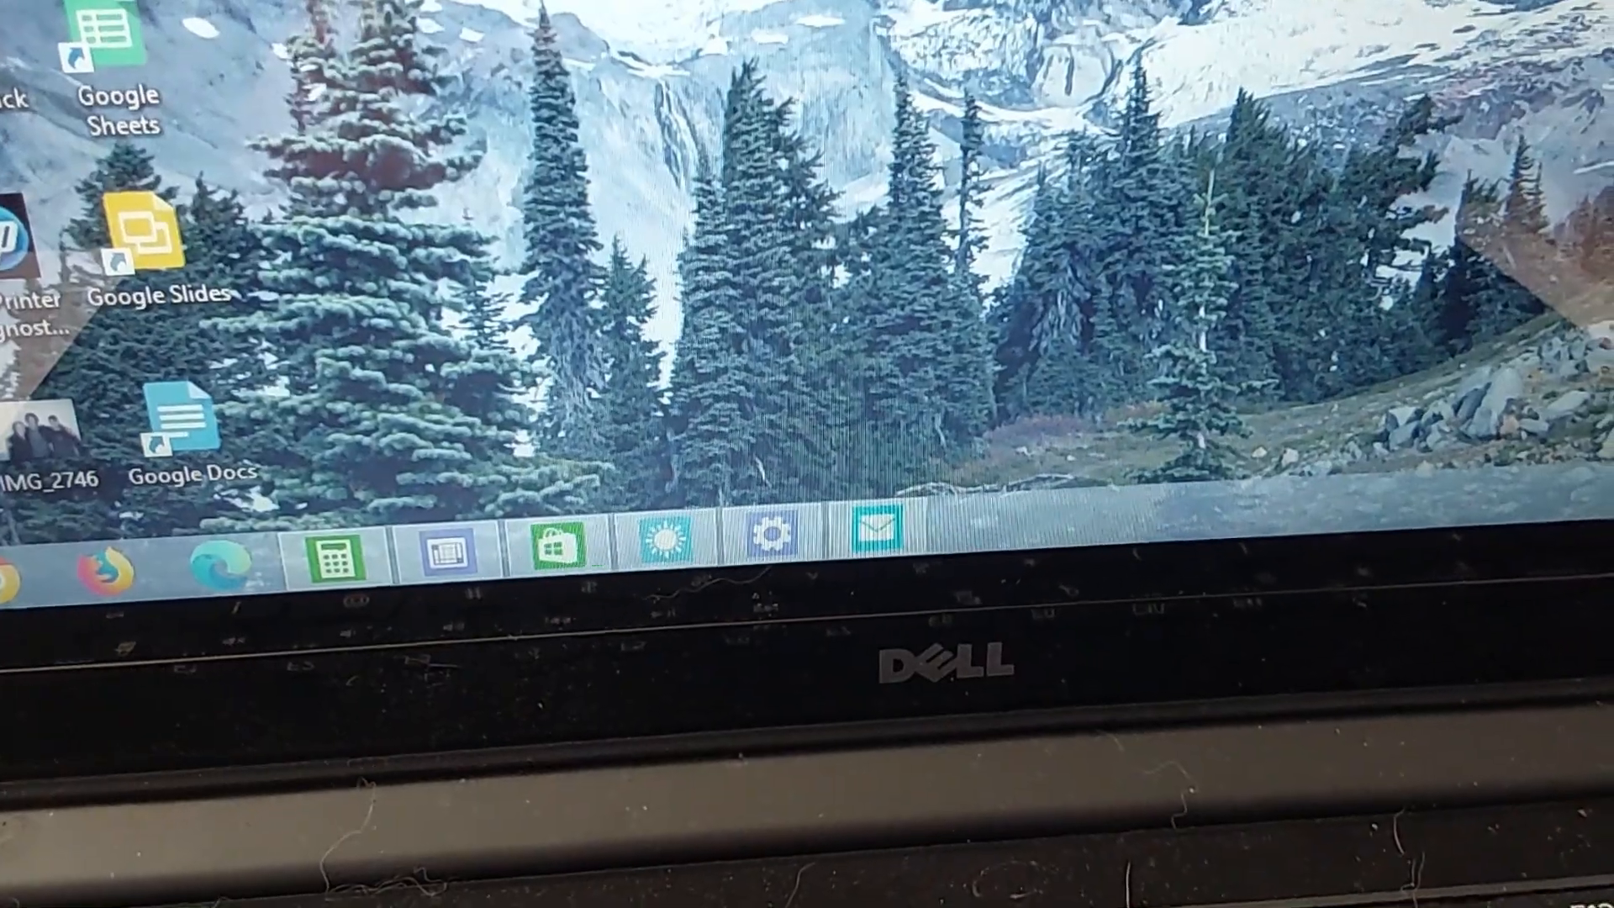